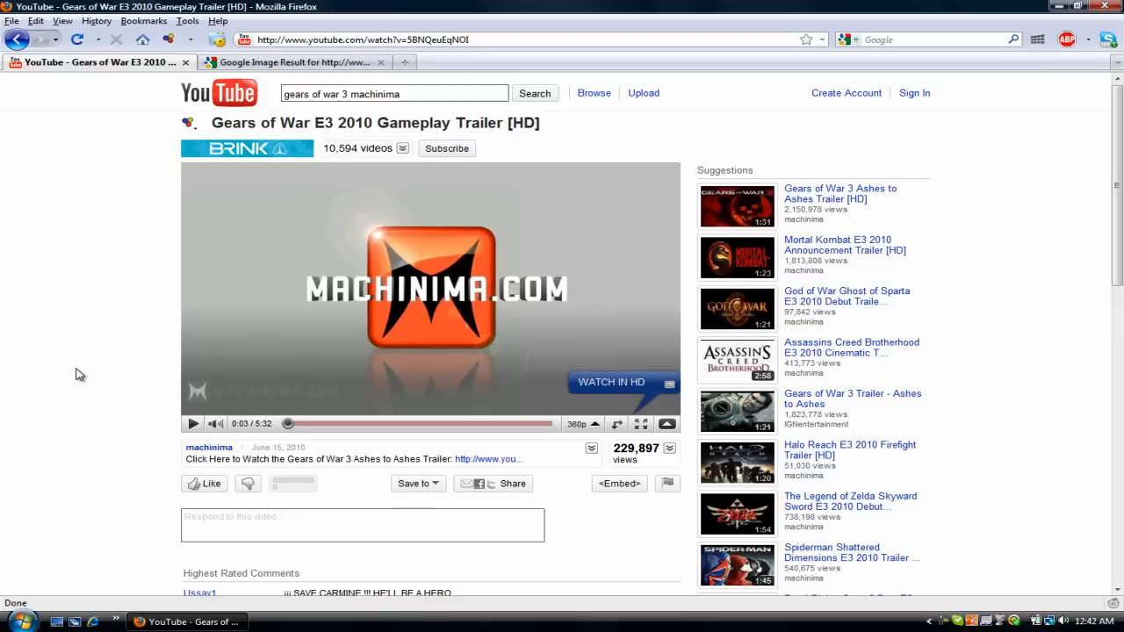
Show the web image's Copy Image option, then play the Gears of War trailer to about 1:23
right_click(413, 316)
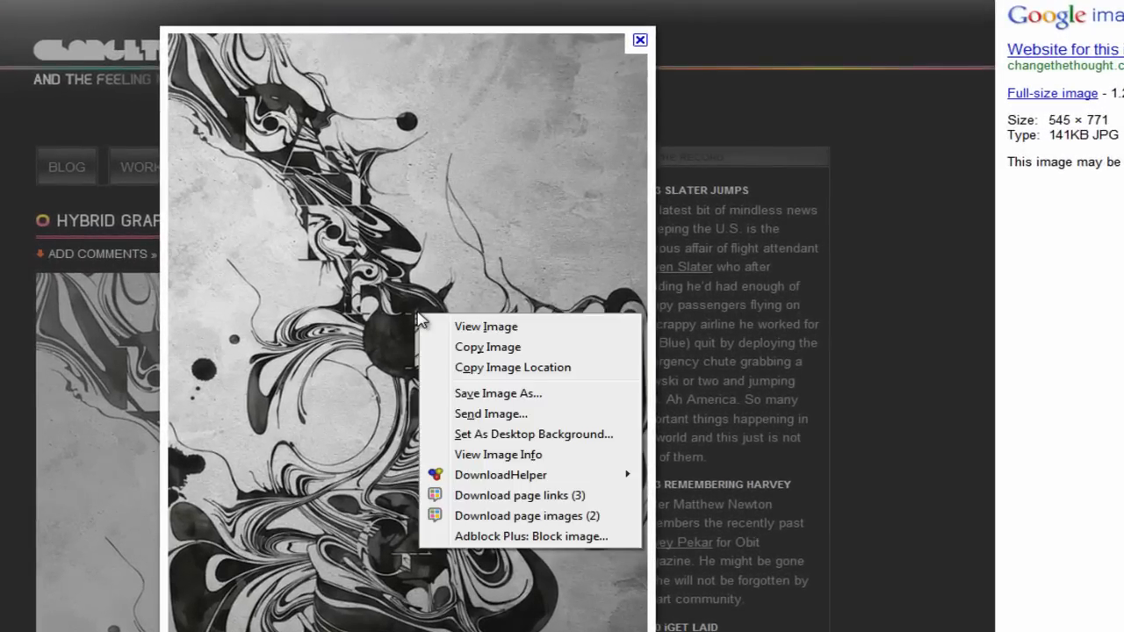
left_click(109, 70)
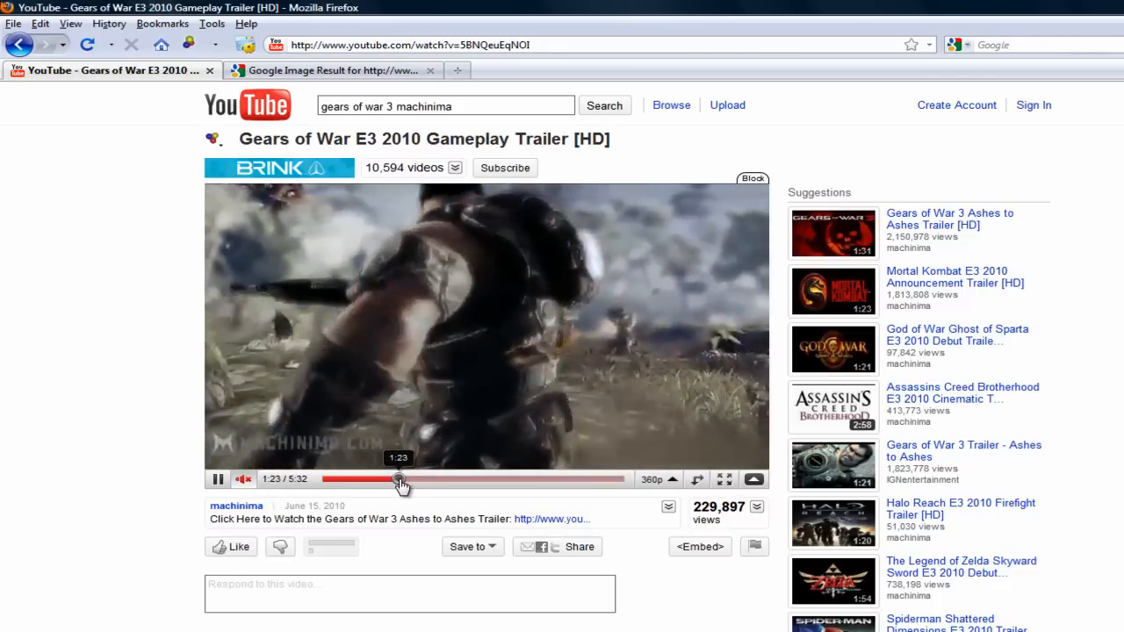
Pause the trailer on the close-combat fight frame before capturing the screen
left_click(653, 479)
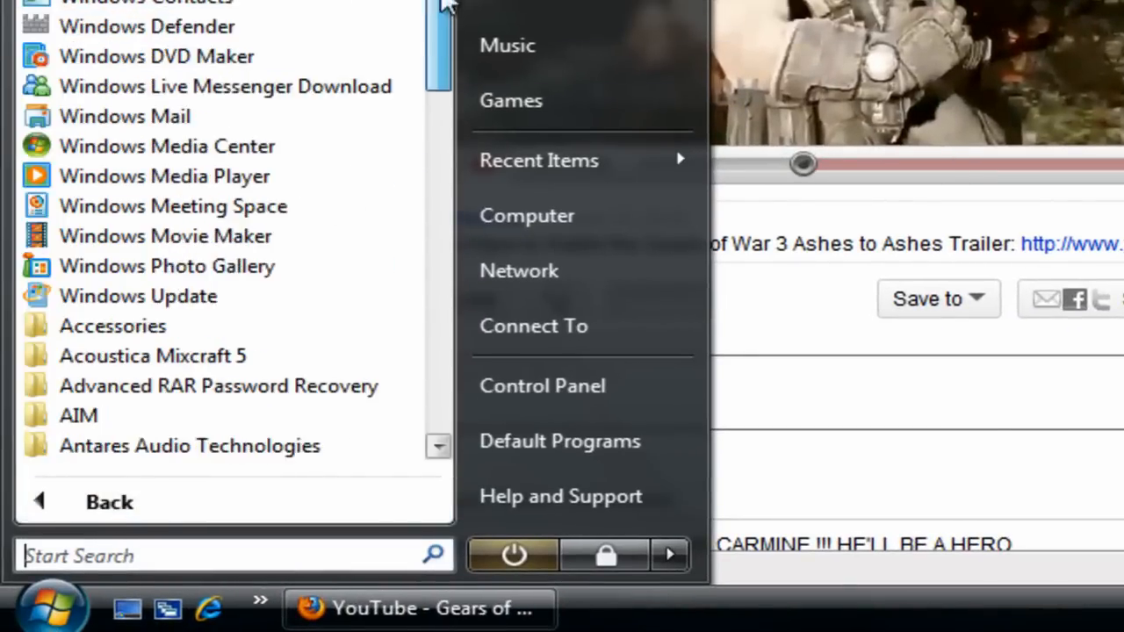
Launch Paint from Accessories and paste the captured trailer frame onto the canvas
scroll("down", 3)
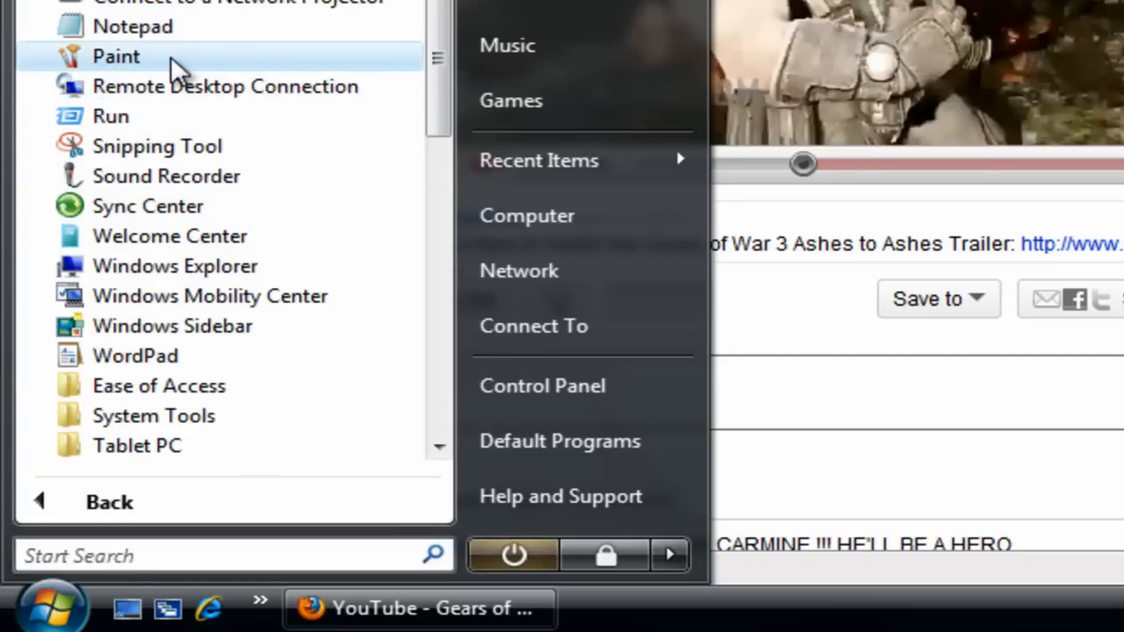
left_click(115, 56)
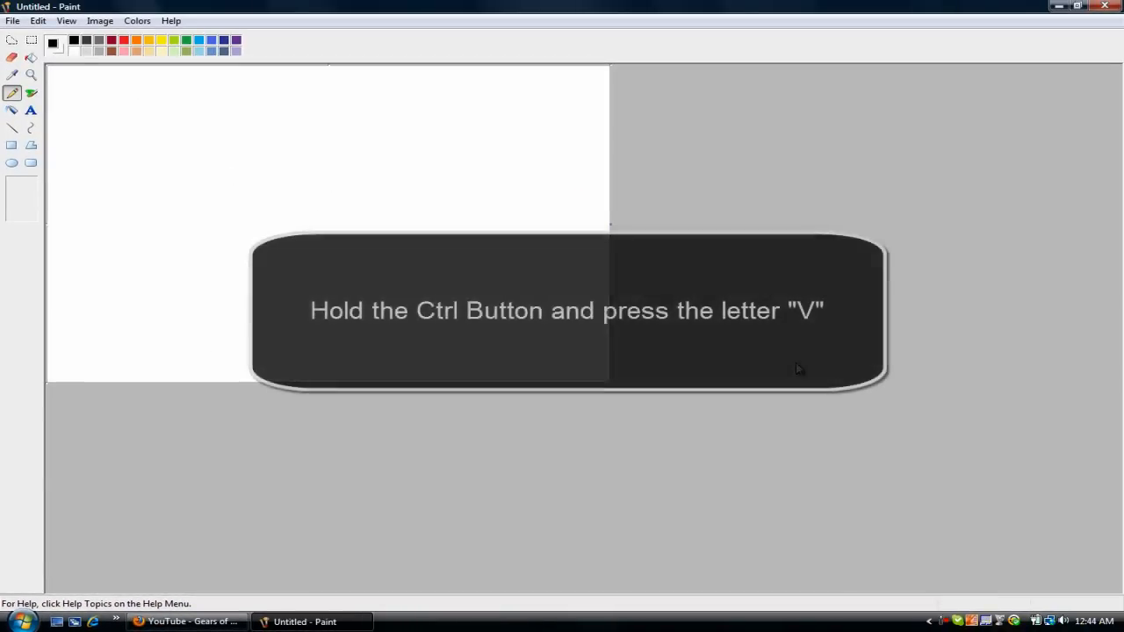
key("ctrl+v")
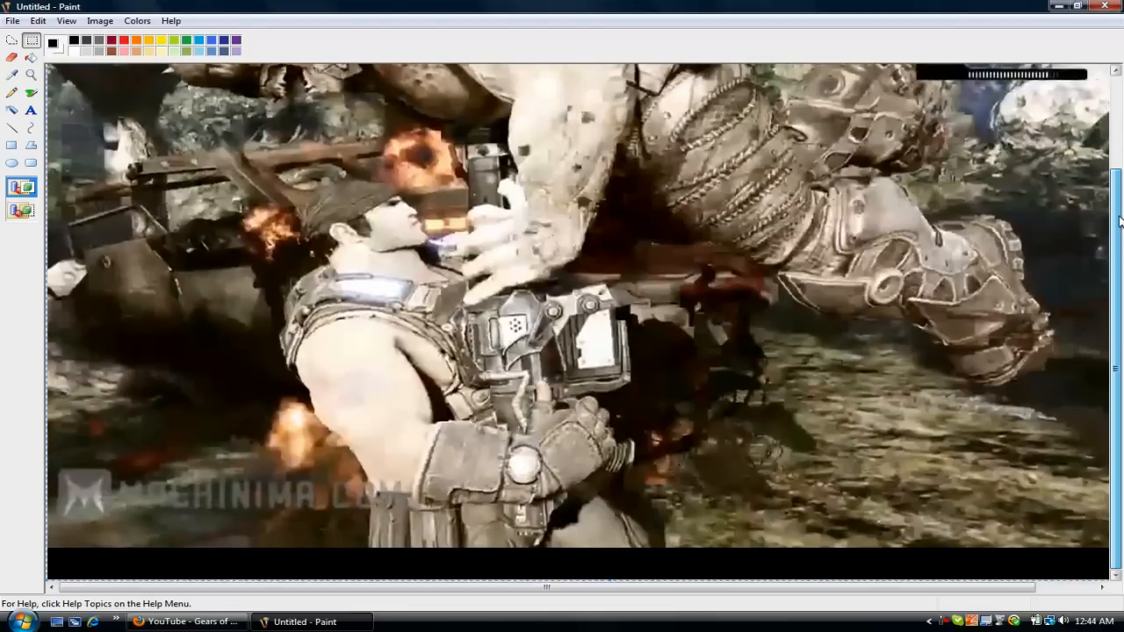
Save the pasted frame to the Desktop as a JPEG named 'gears'
left_click(12, 21)
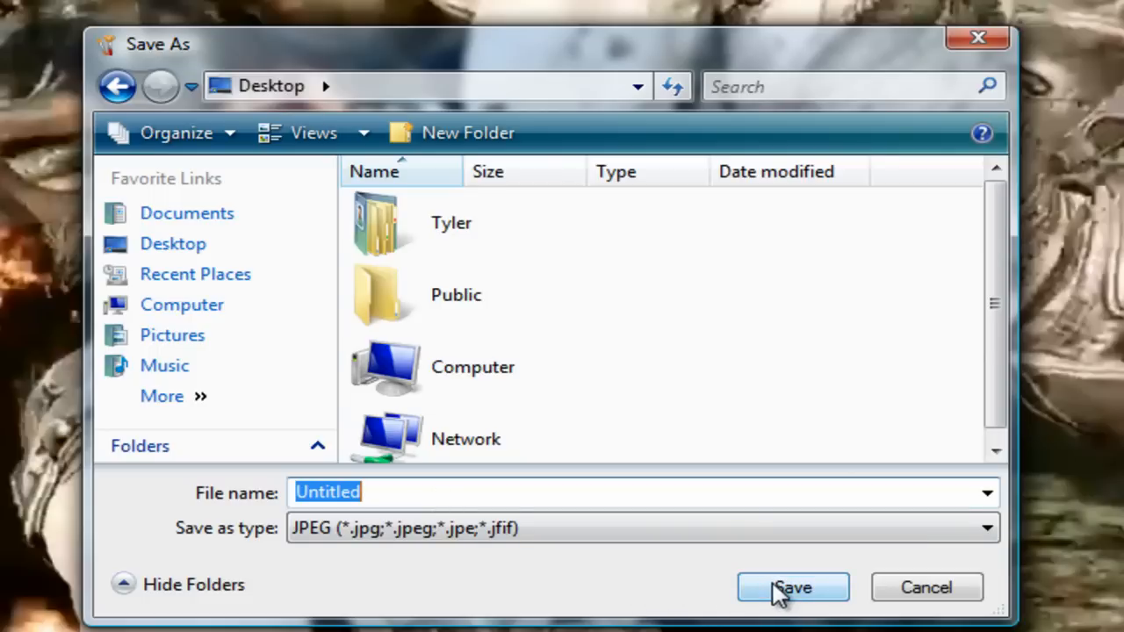
left_click(790, 587)
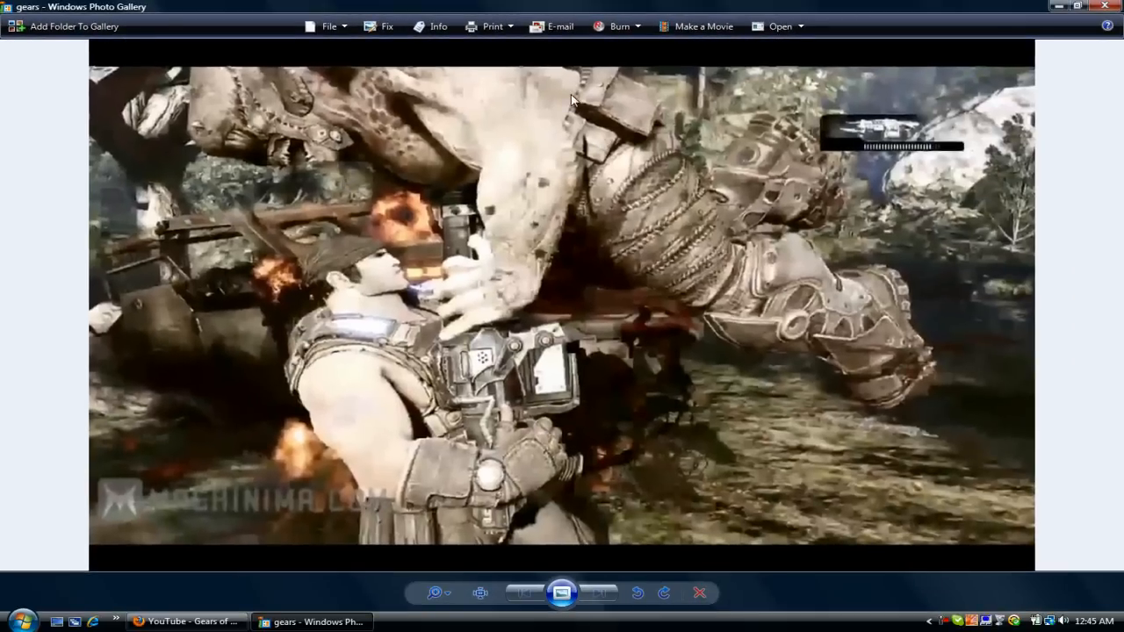
Bring up Photo Gallery's Fix tools and mark a custom-proportion crop over the fight scene
left_click(385, 26)
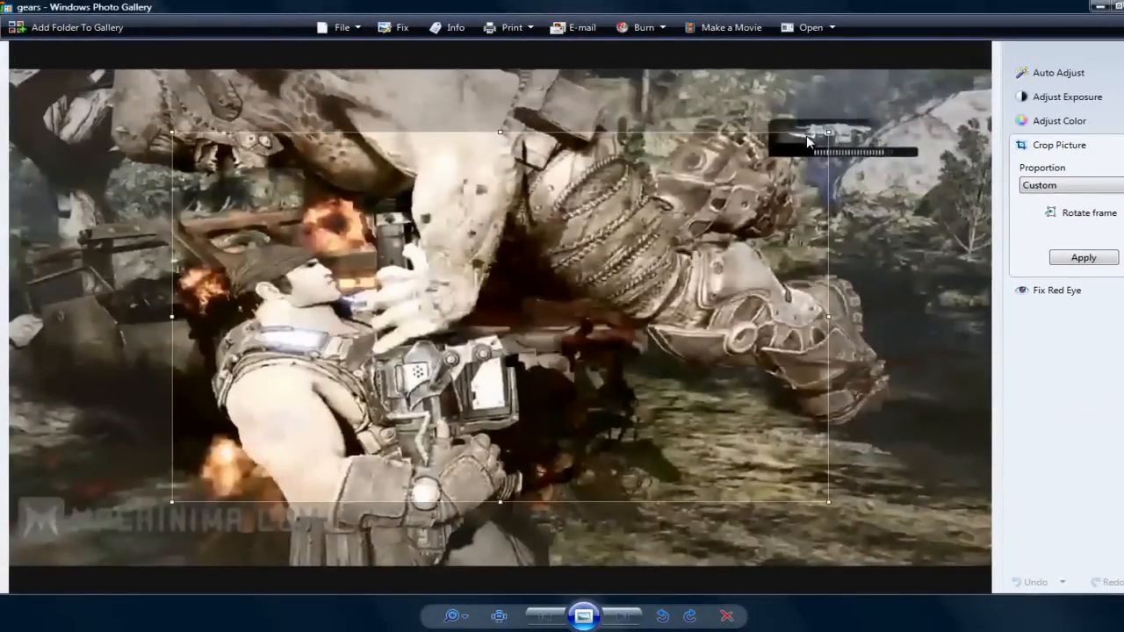